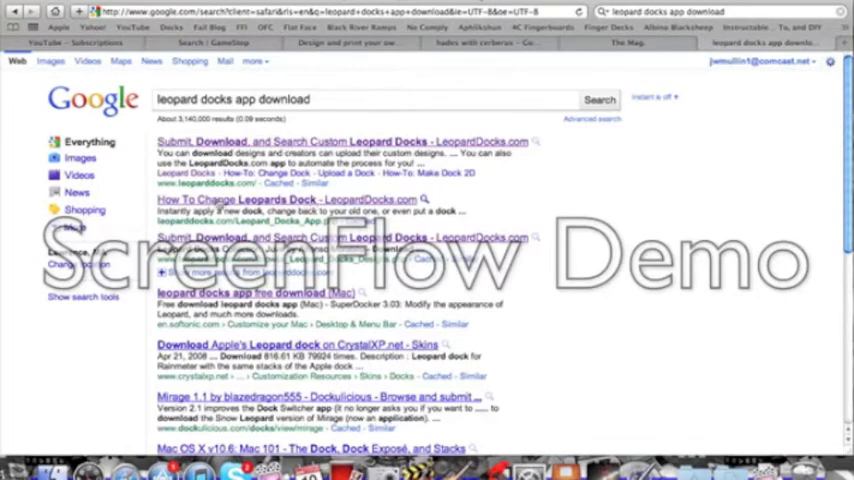
mouse_move(350, 198)
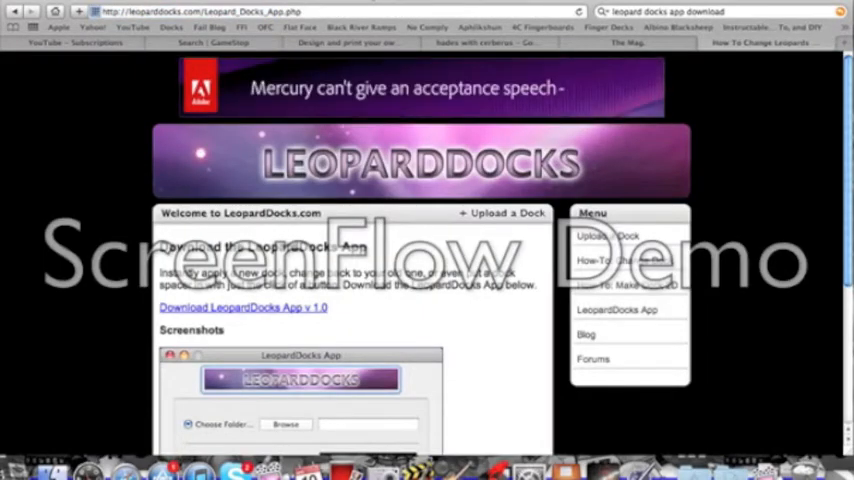
Scroll the LeopardDocks App download page and close the LeopardDocks App window
scroll(down, 3)
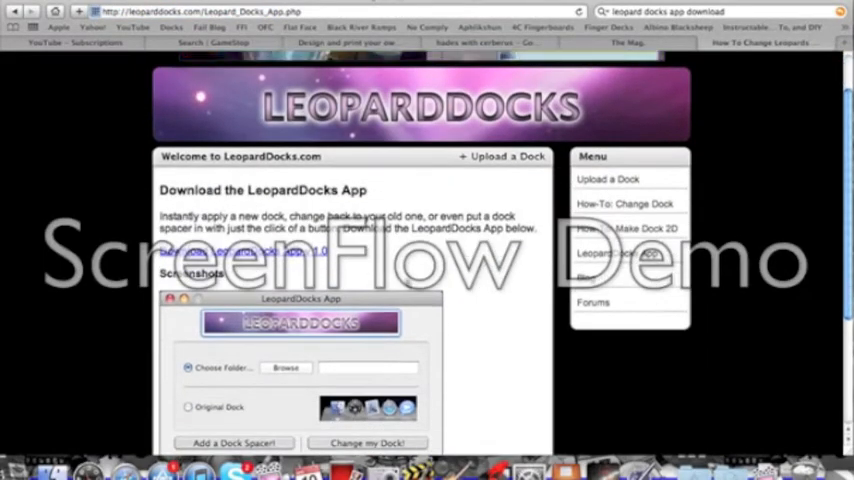
scroll(down, 3)
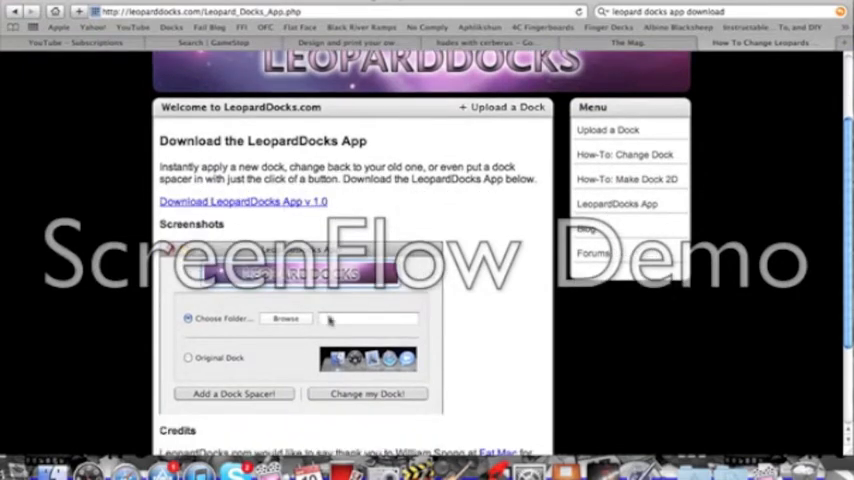
mouse_move(306, 373)
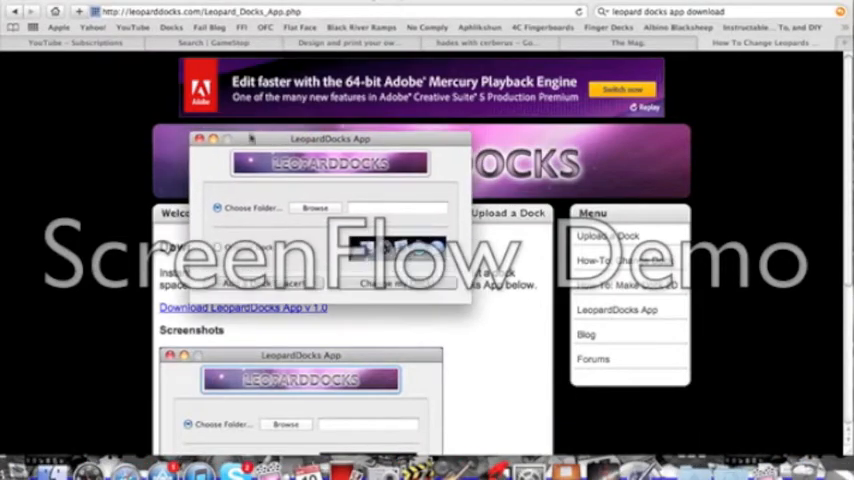
click(187, 138)
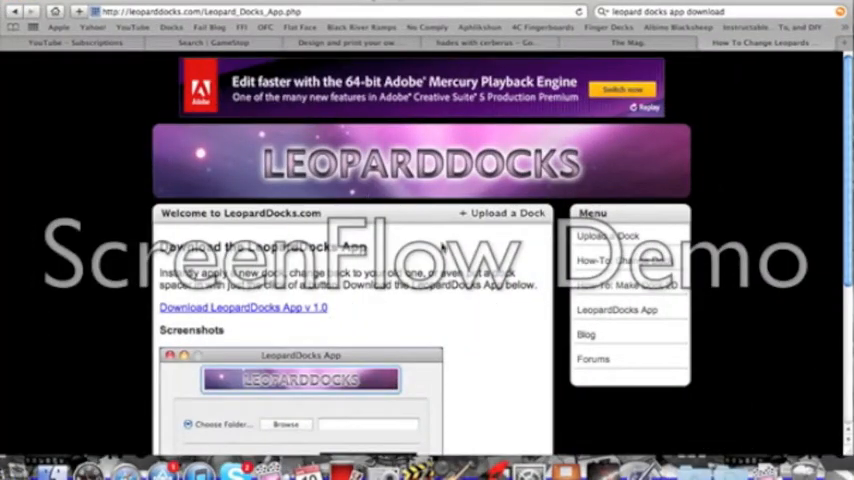
mouse_move(684, 85)
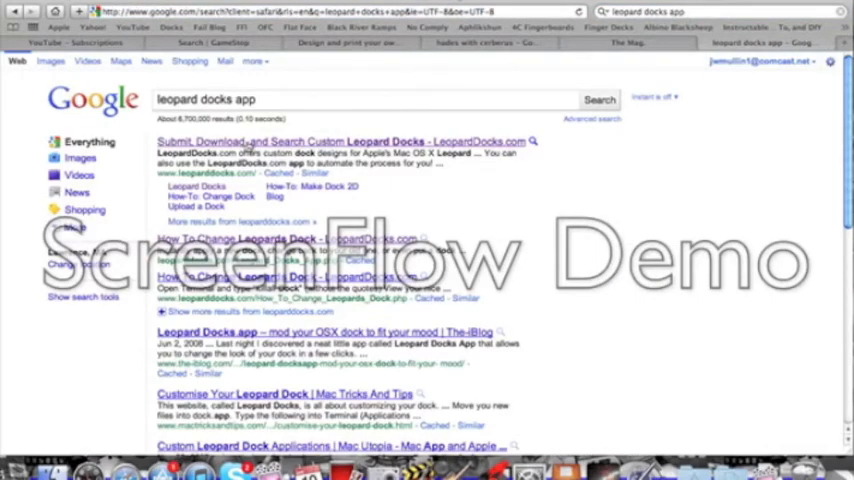
Open the LeopardDocks.com home page and go to Browse All Docks
click(282, 139)
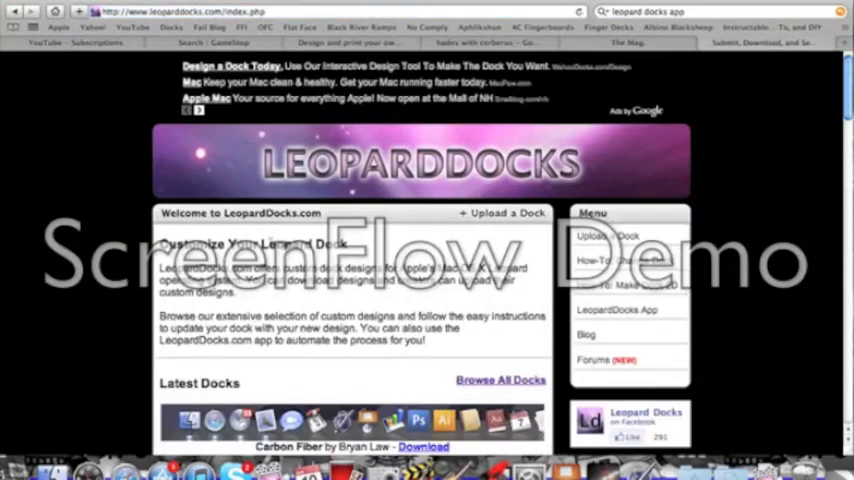
scroll(down, 3)
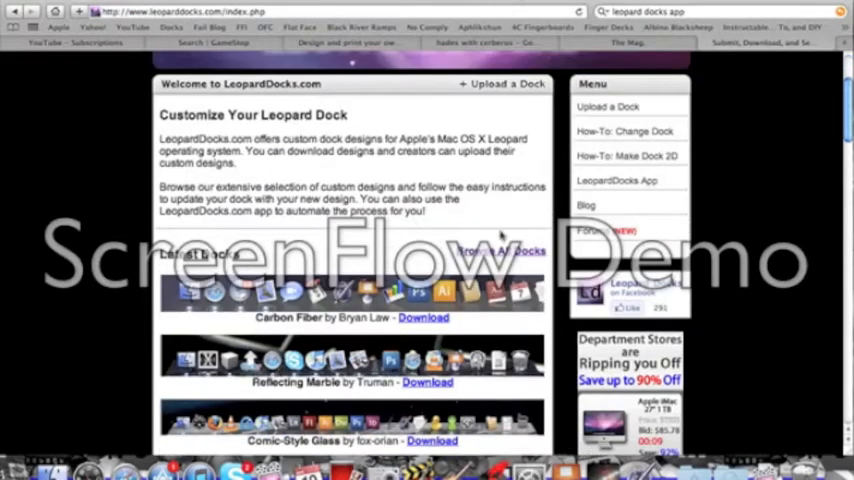
click(497, 250)
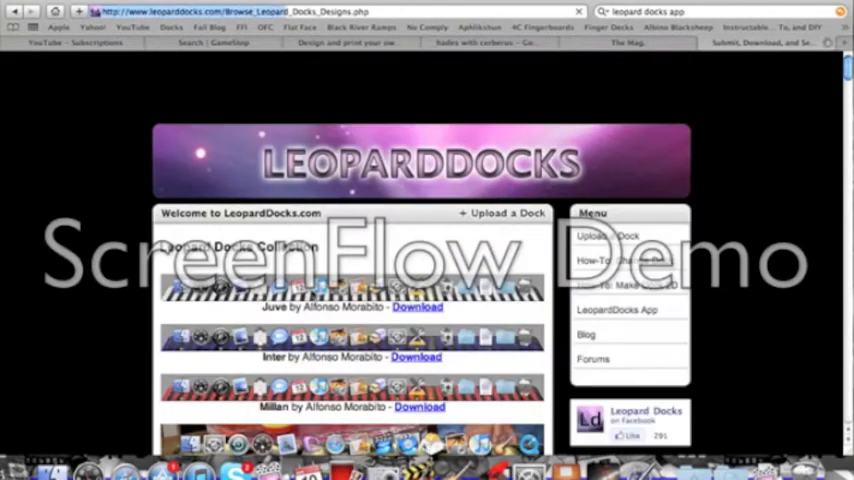
Scroll down the dock collection to reach Triforce Indicators
scroll(down, 3)
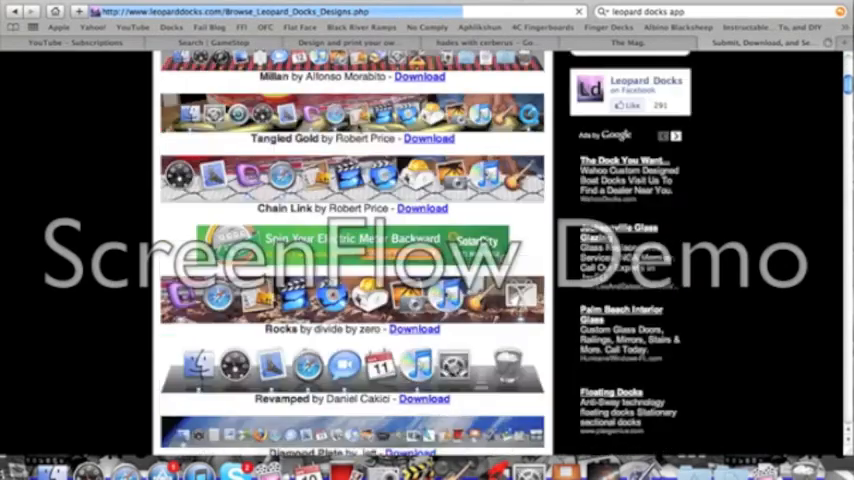
scroll(down, 3)
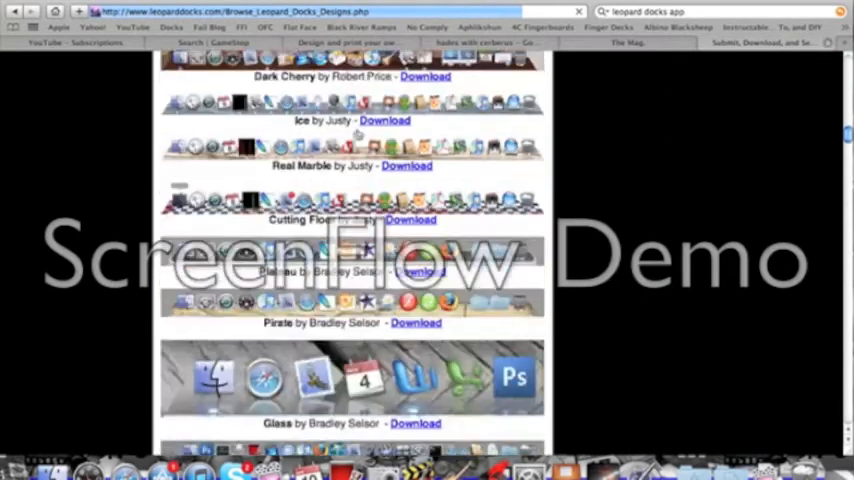
scroll(down, 3)
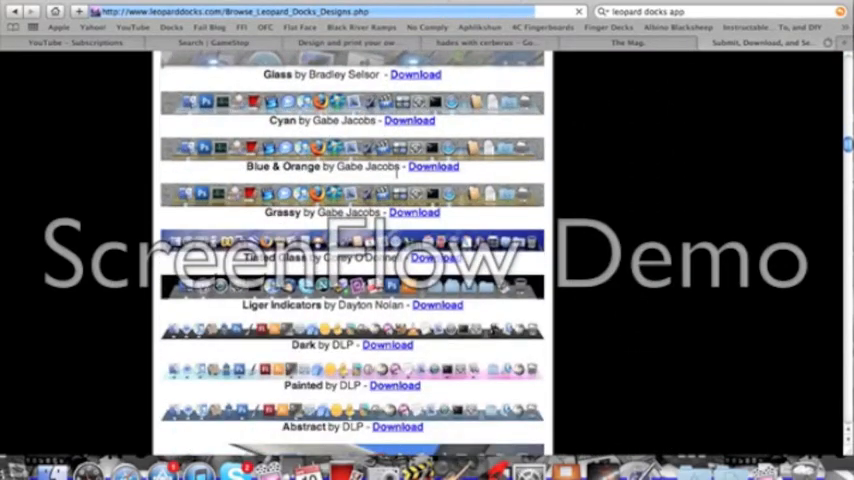
scroll(down, 3)
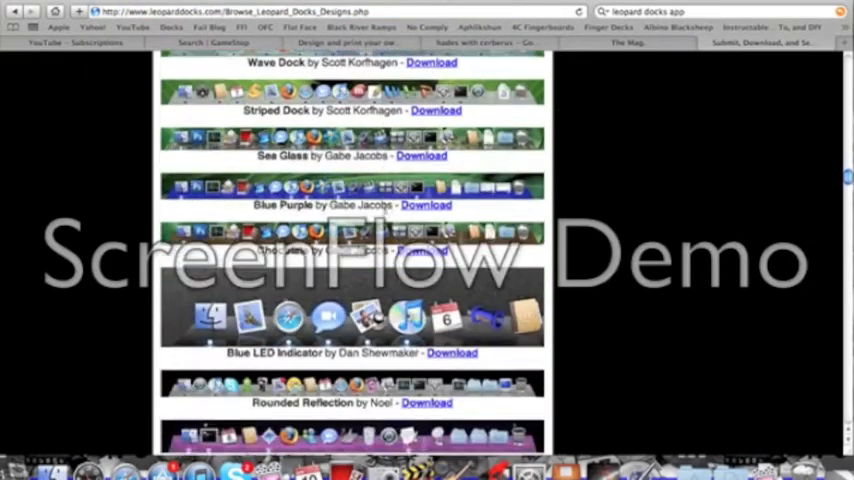
scroll(down, 3)
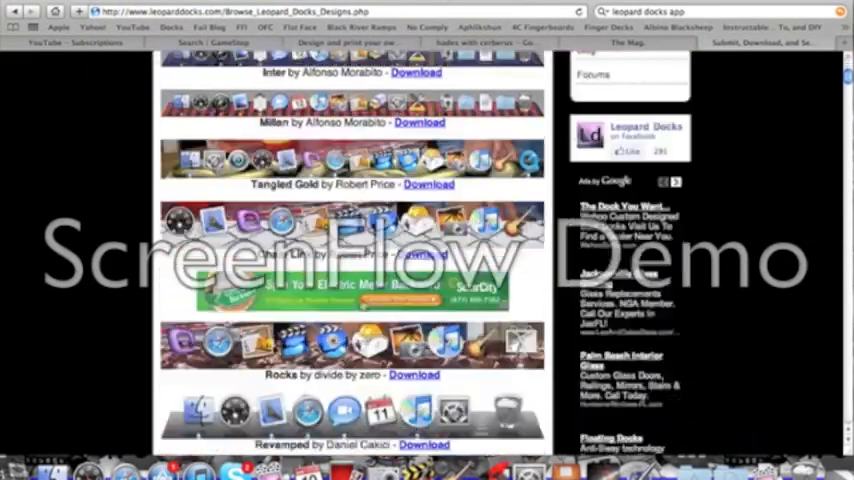
scroll(down, 3)
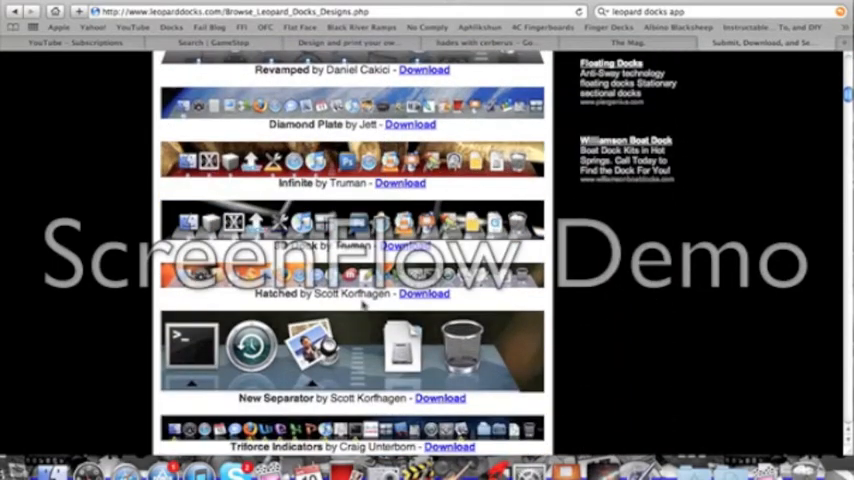
scroll(down, 3)
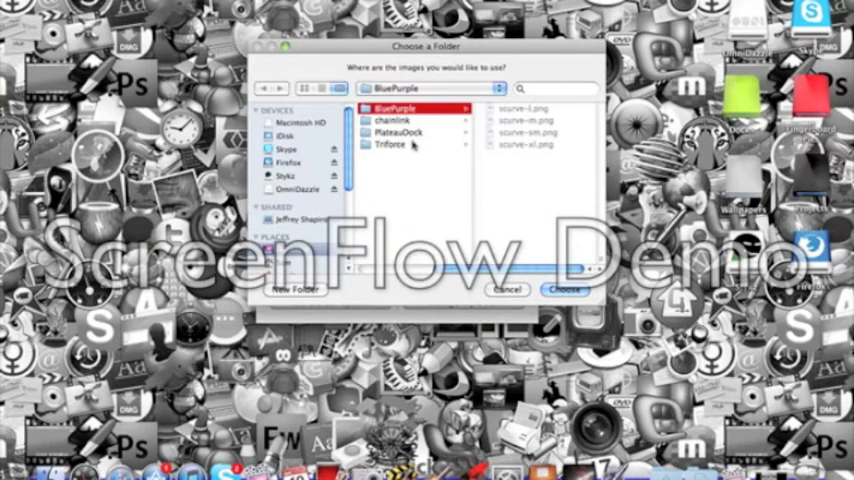
Choose the Triforce folder as the dock images and authorize the Dock change
click(394, 146)
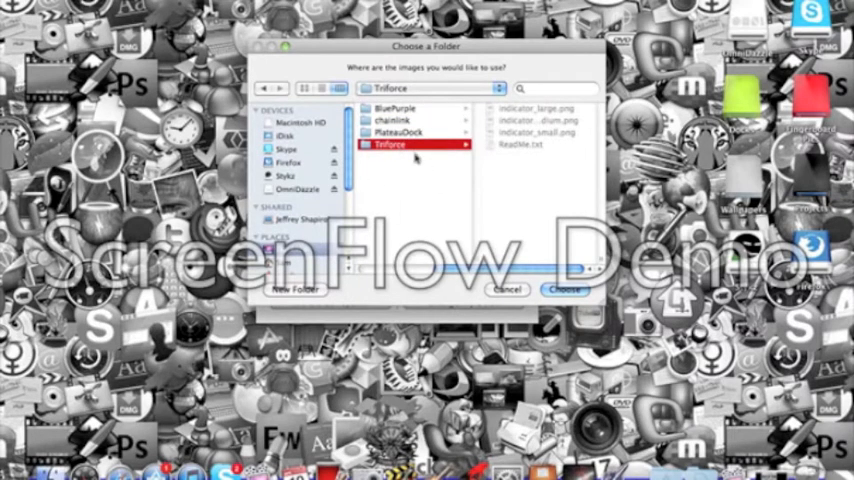
click(566, 290)
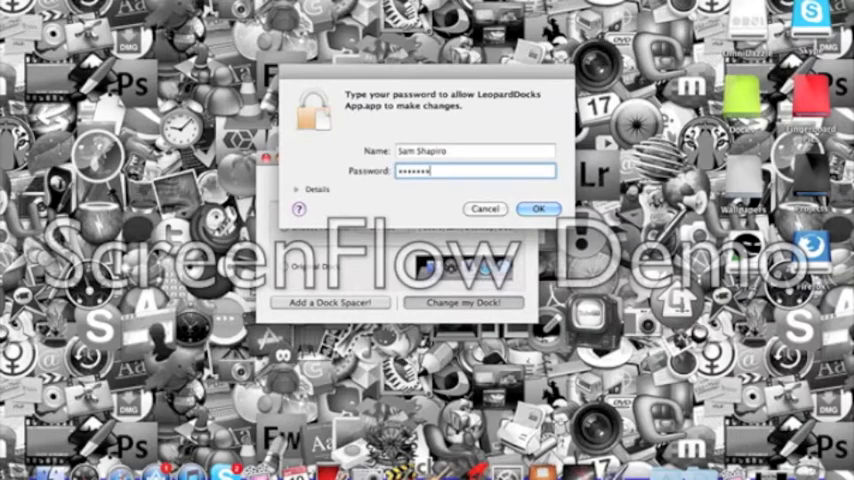
click(540, 208)
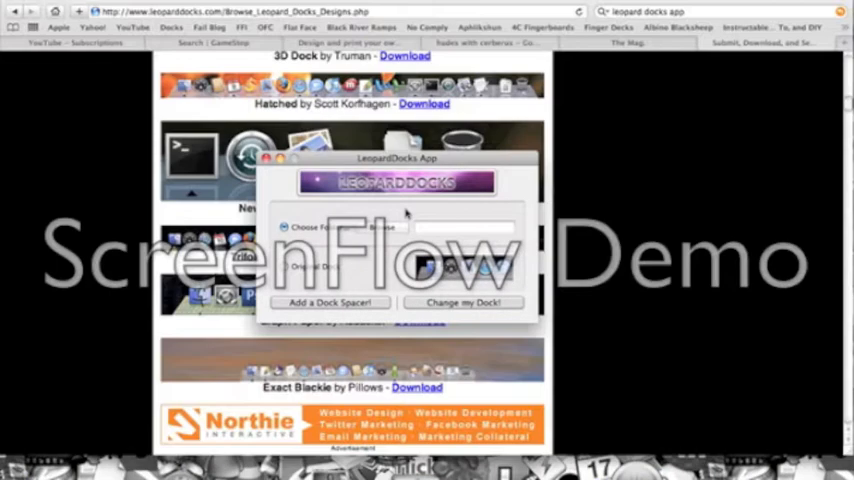